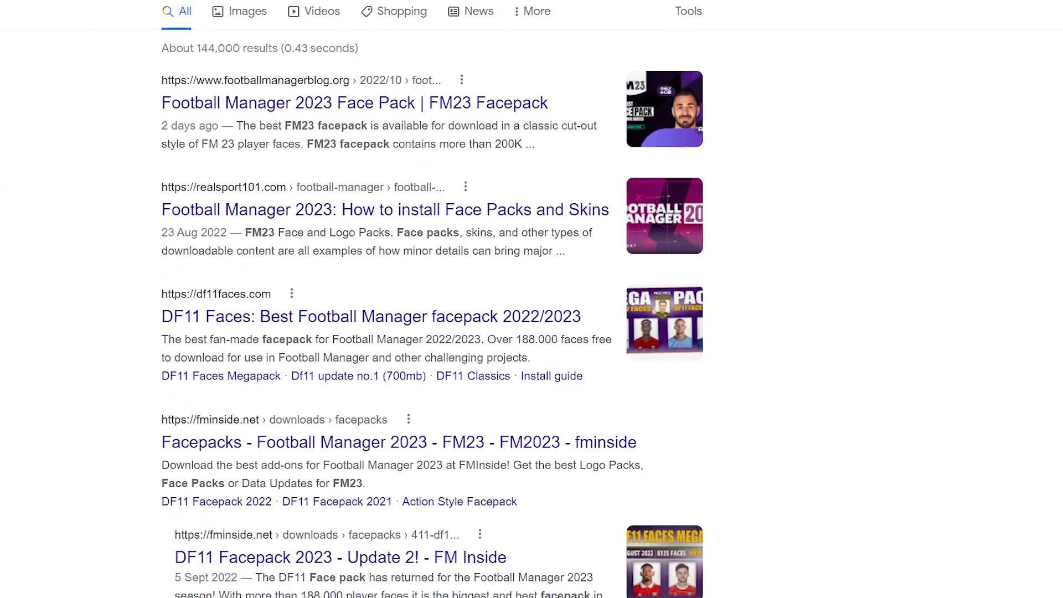
Scroll the SortItOutSI Cut Out Player Faces Megapack page down to Download Complete Pack
scroll(down, 3)
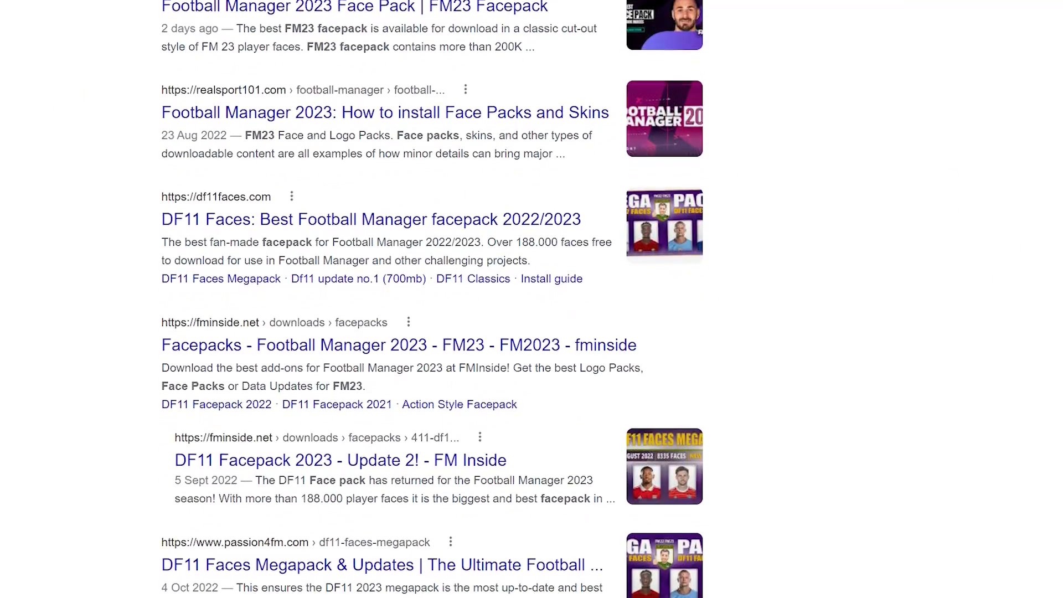
scroll(down, 3)
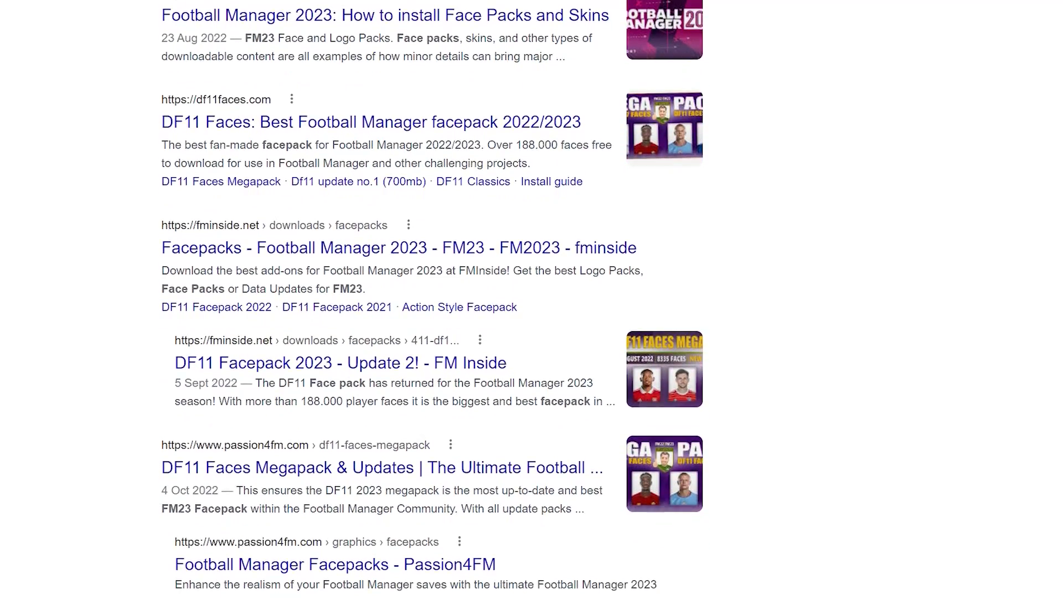
scroll(down, 3)
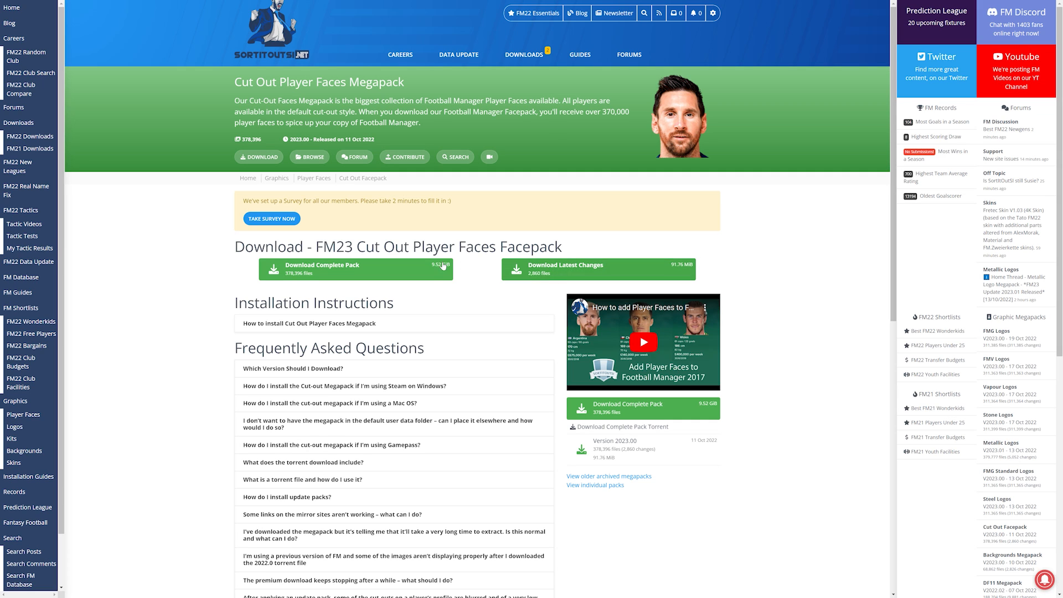
scroll(down, 3)
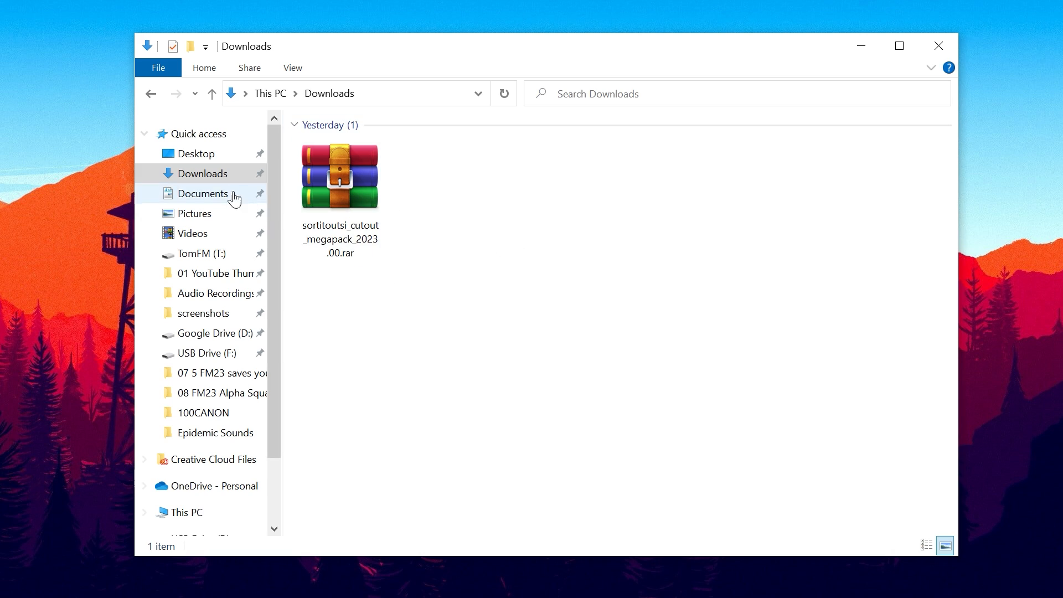
mouse_move(588, 314)
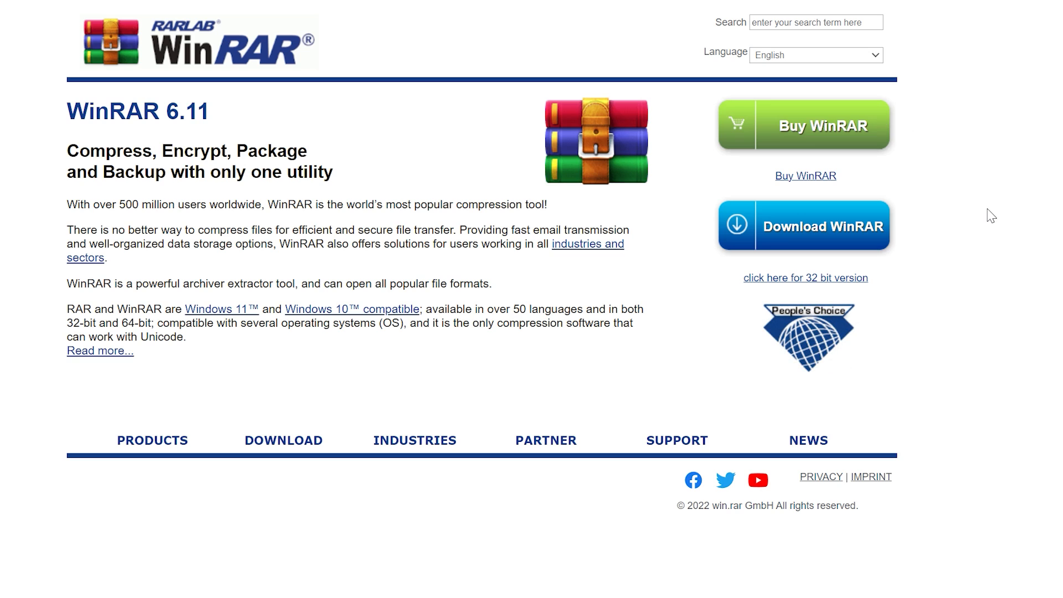
click(802, 225)
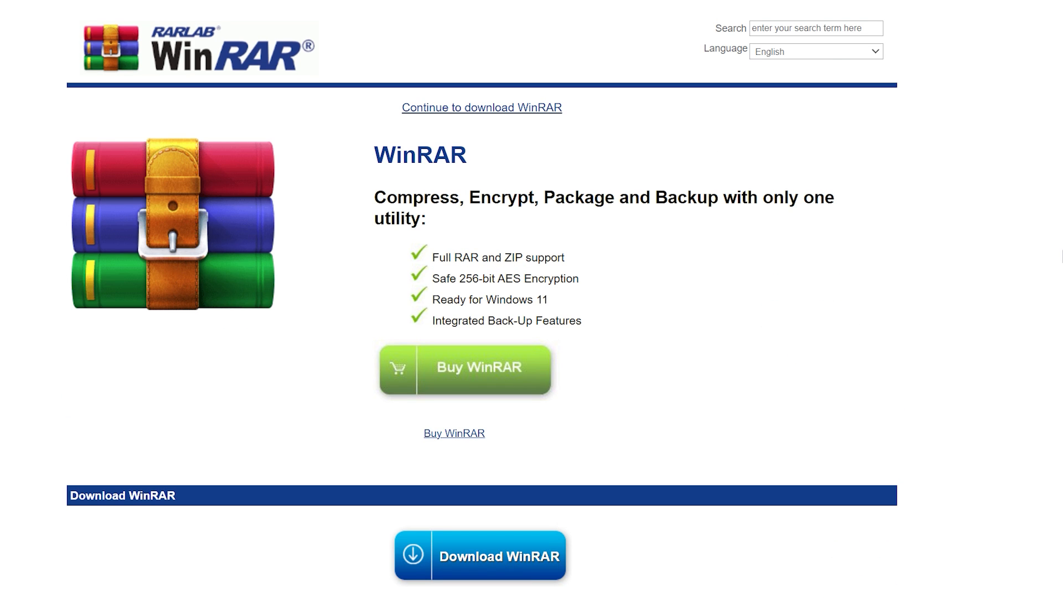
mouse_move(994, 462)
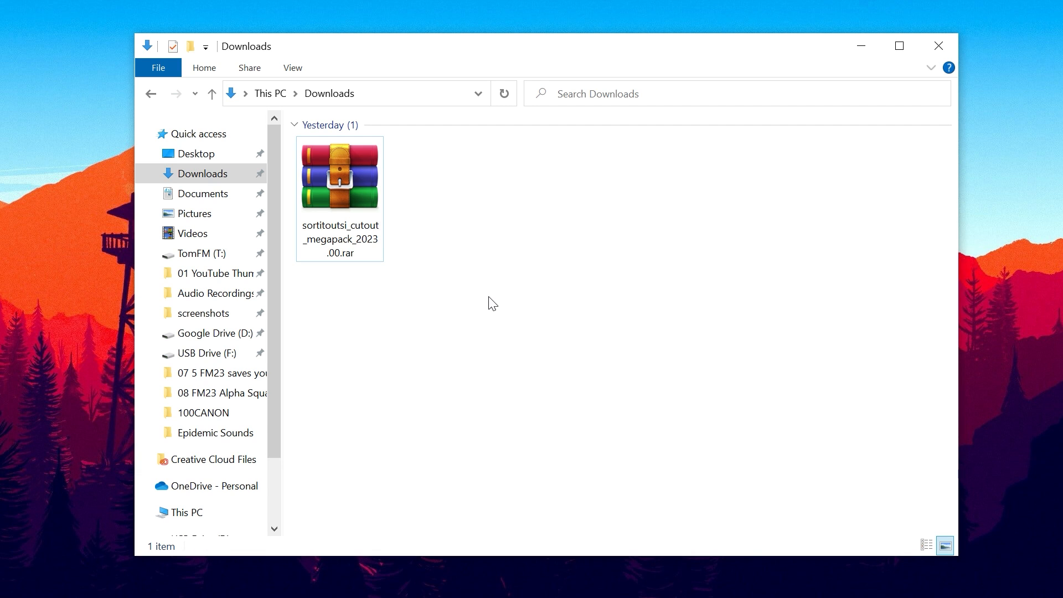
Bring up WinRAR extraction options for the megapack .rar archive in Downloads
right_click(339, 173)
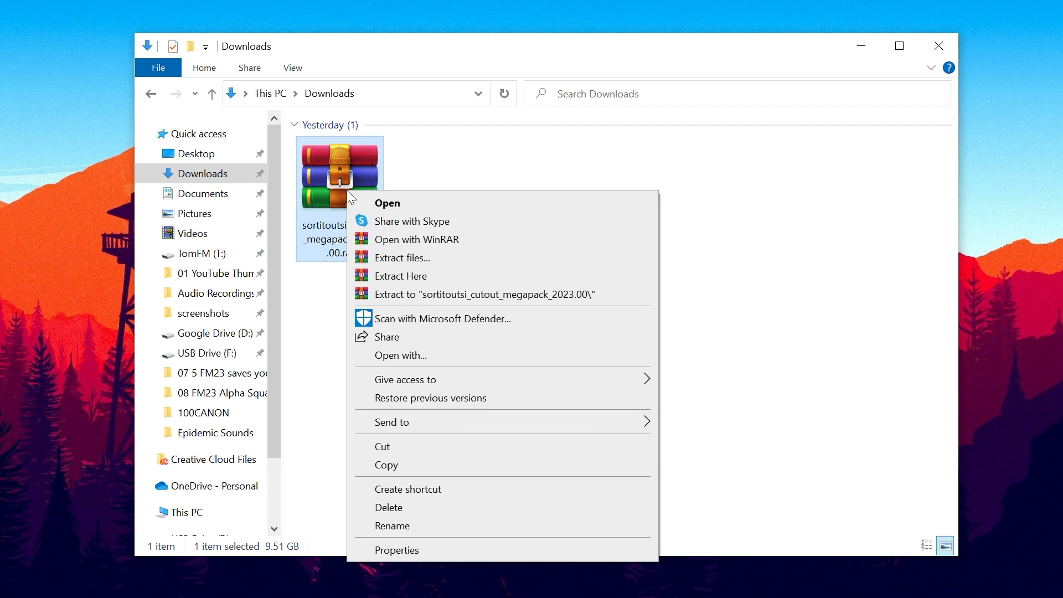
mouse_move(454, 280)
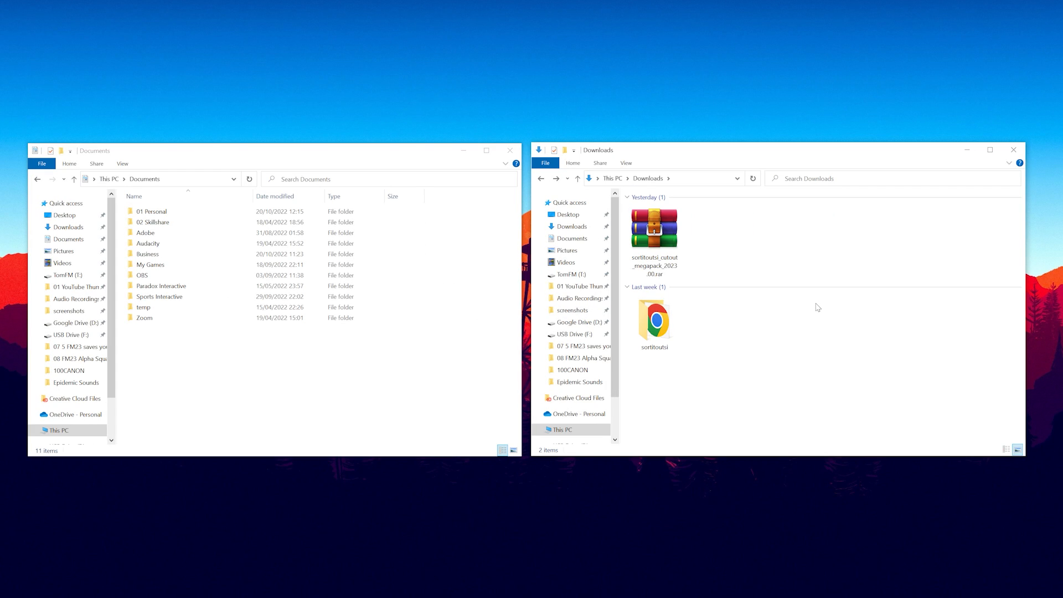
mouse_move(795, 290)
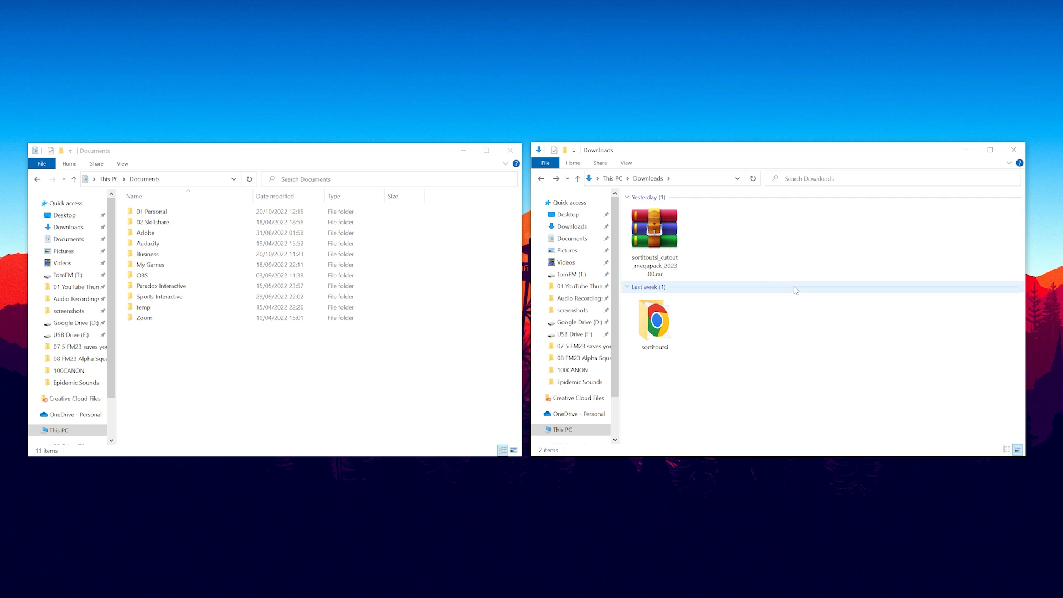
Delete the megapack .rar archive, leaving only the sortitoutsi folder in Downloads
click(653, 230)
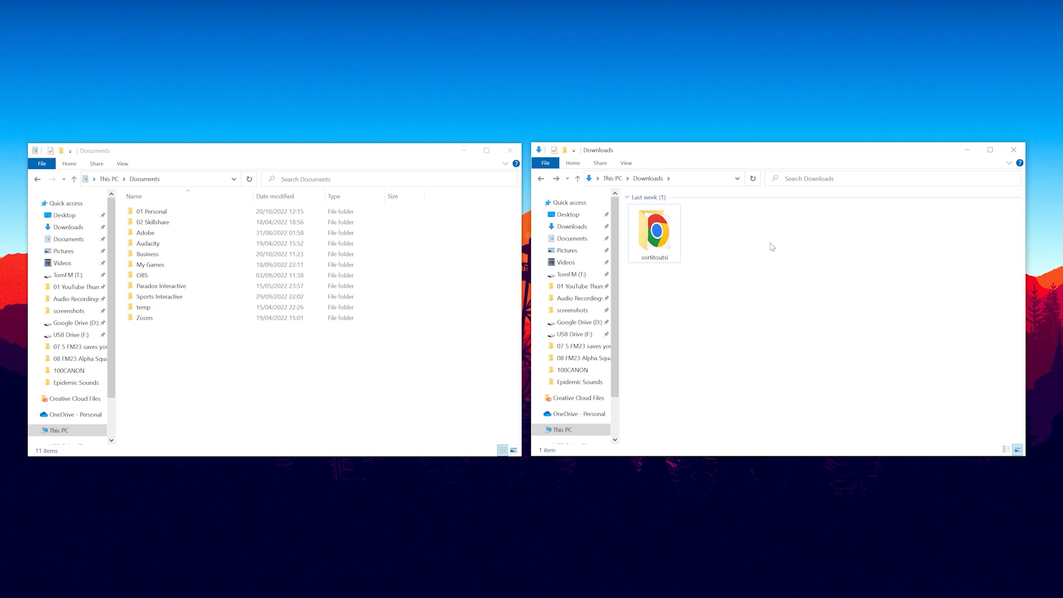
mouse_move(828, 288)
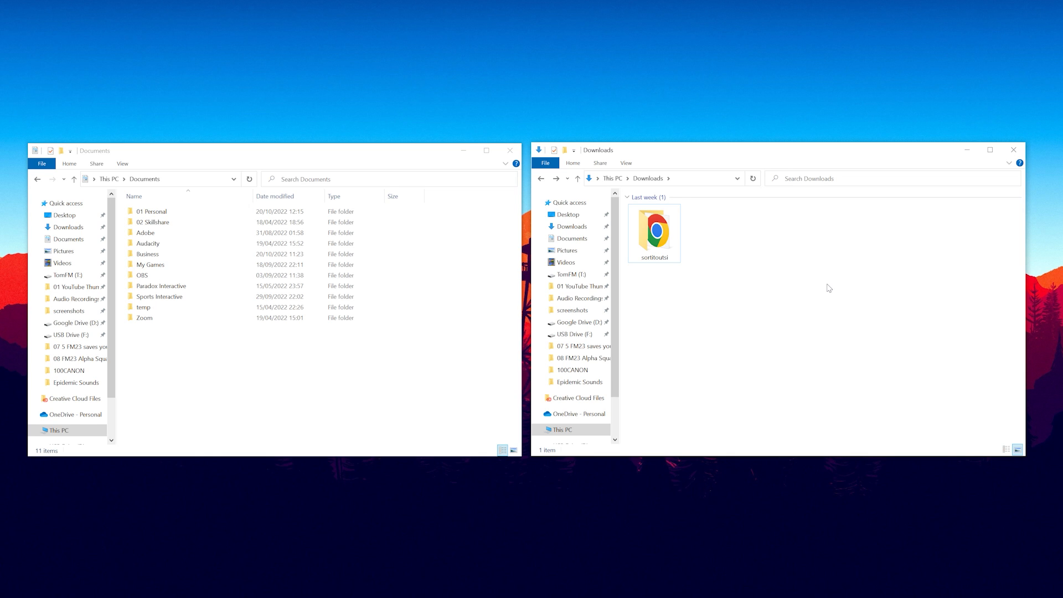
mouse_move(370, 376)
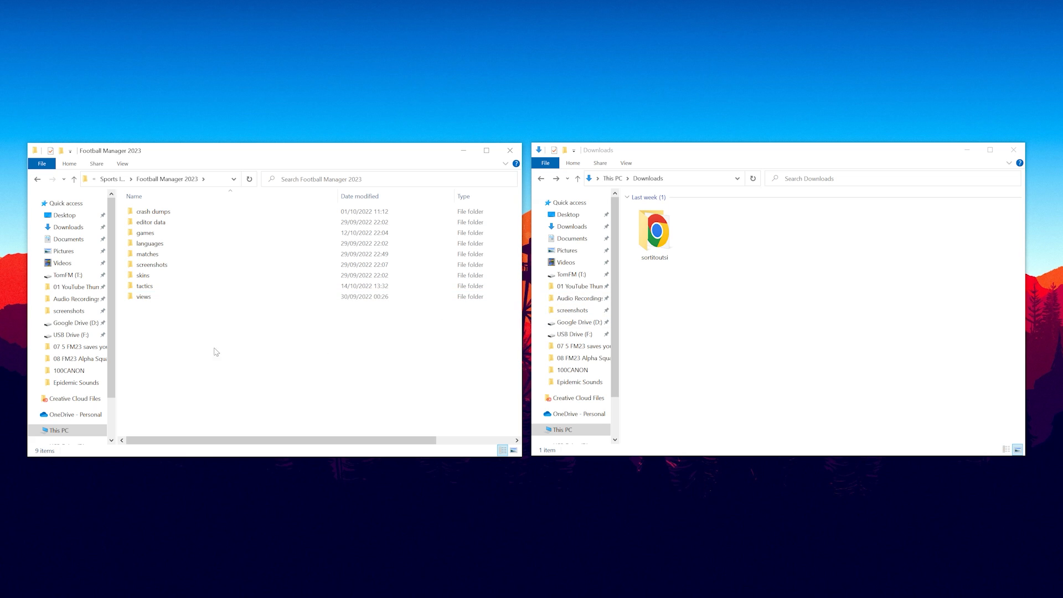
Create and open a 'graphics' folder under Football Manager 2023, then open FM > Preferences
click(151, 265)
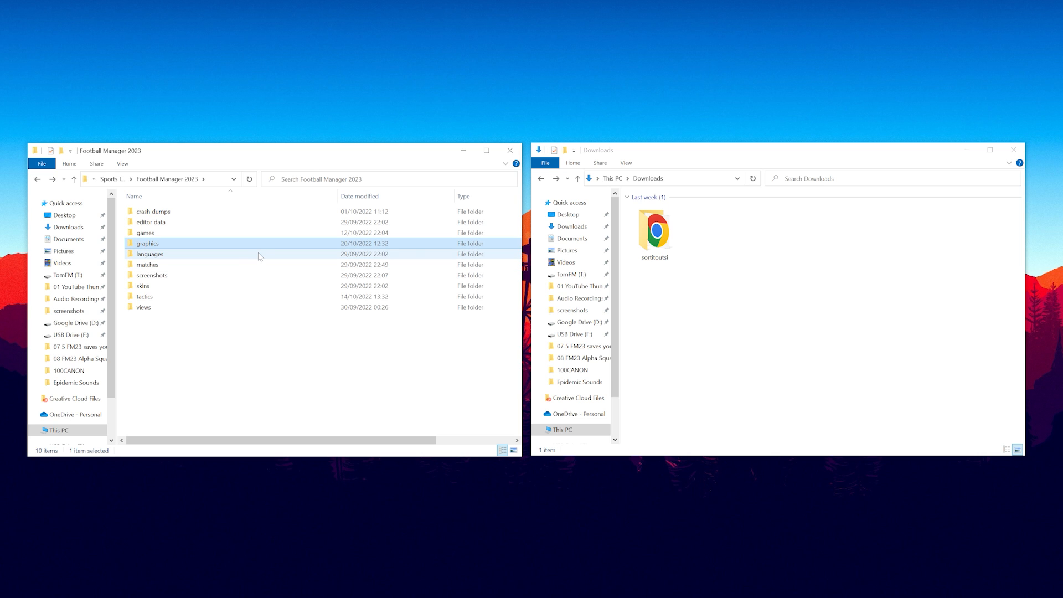
double_click(147, 243)
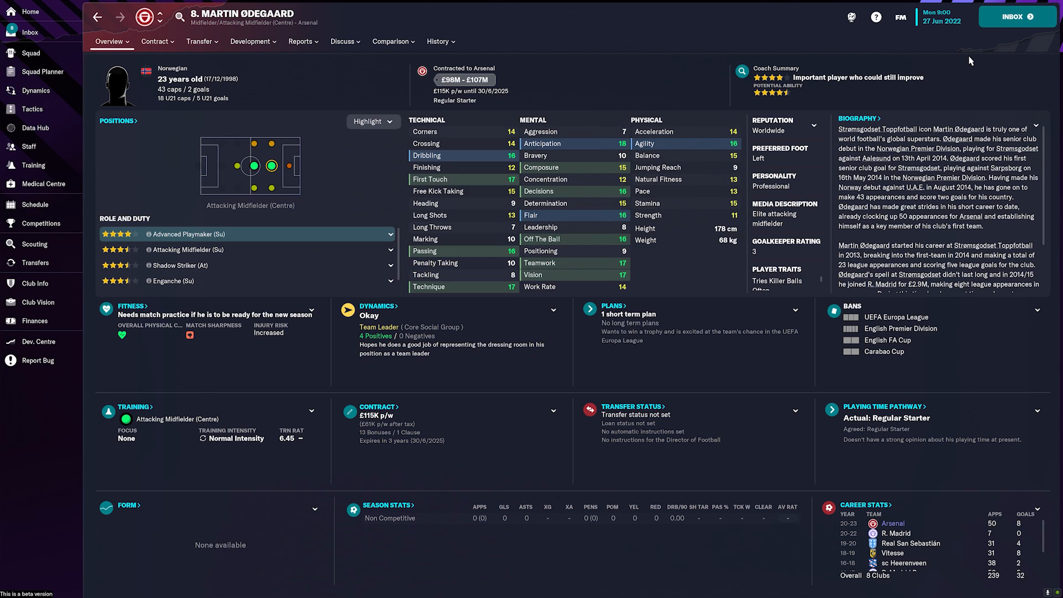
mouse_move(905, 25)
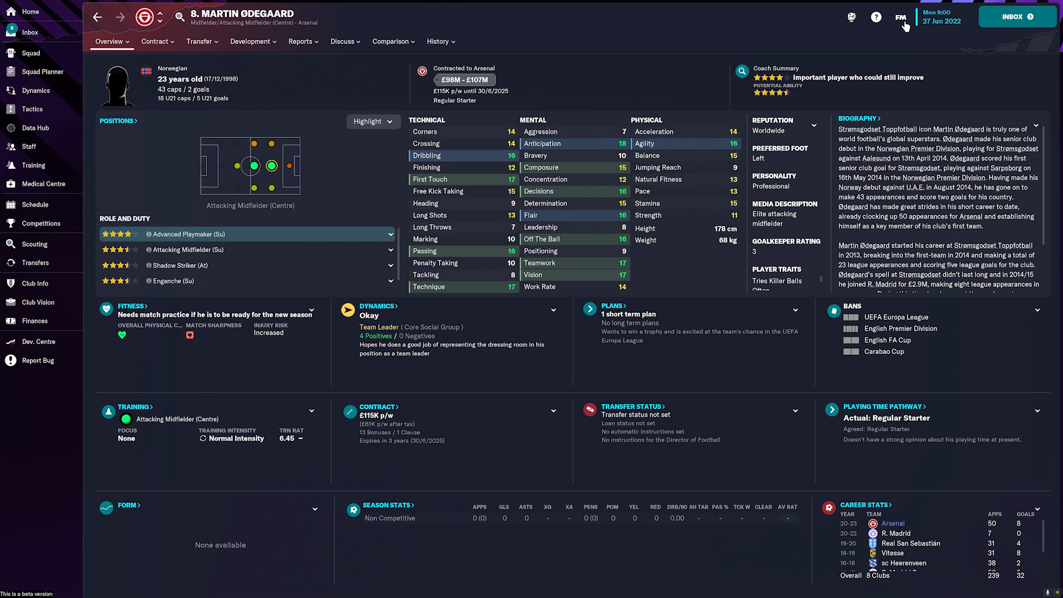
click(900, 16)
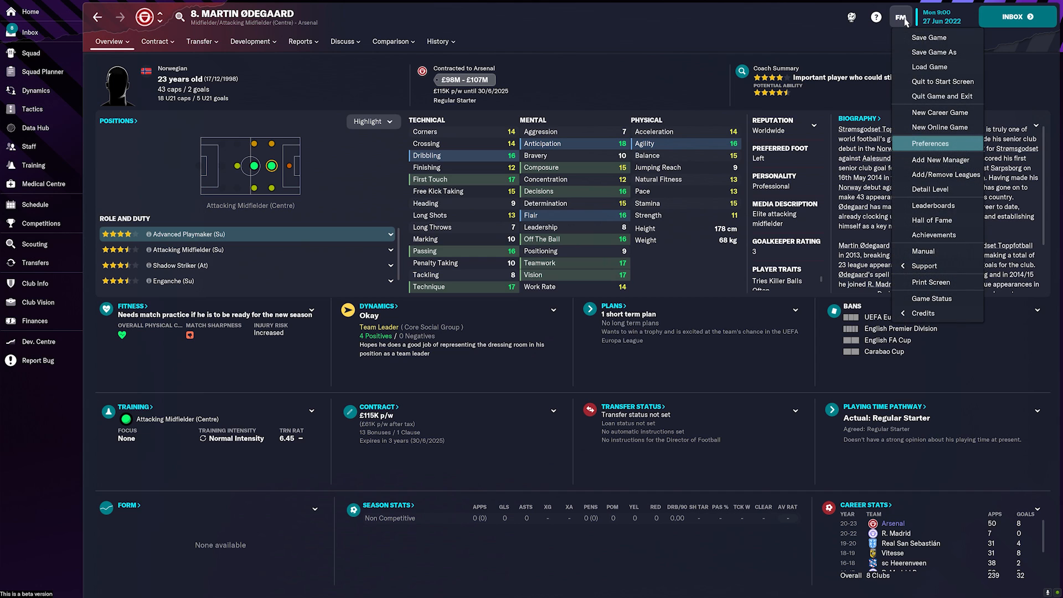
click(934, 143)
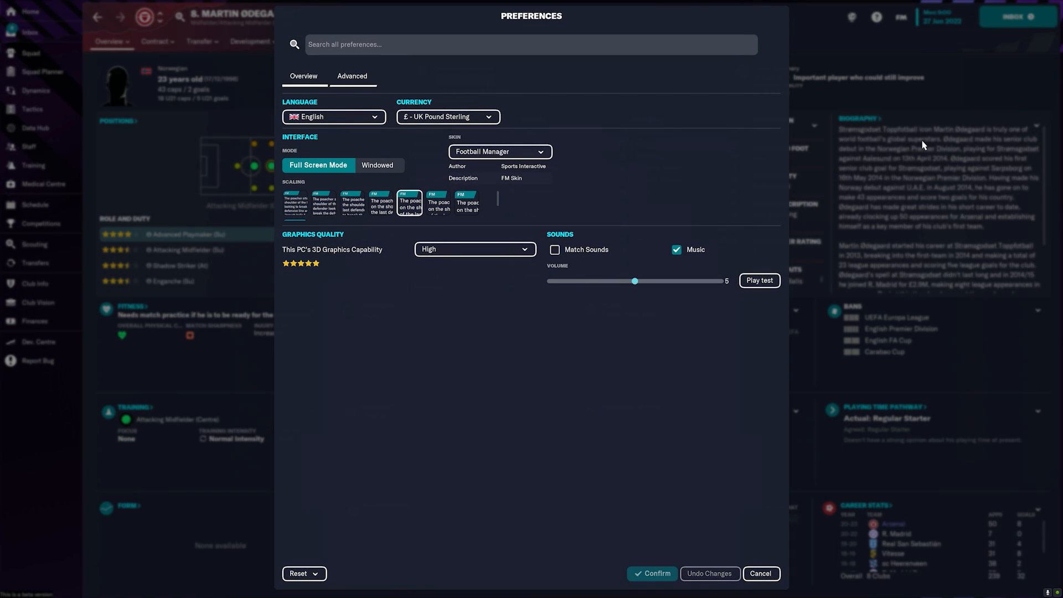
Under Advanced > Interface, enable 'Reload skin when confirming changes' and confirm Clear Cache
click(352, 76)
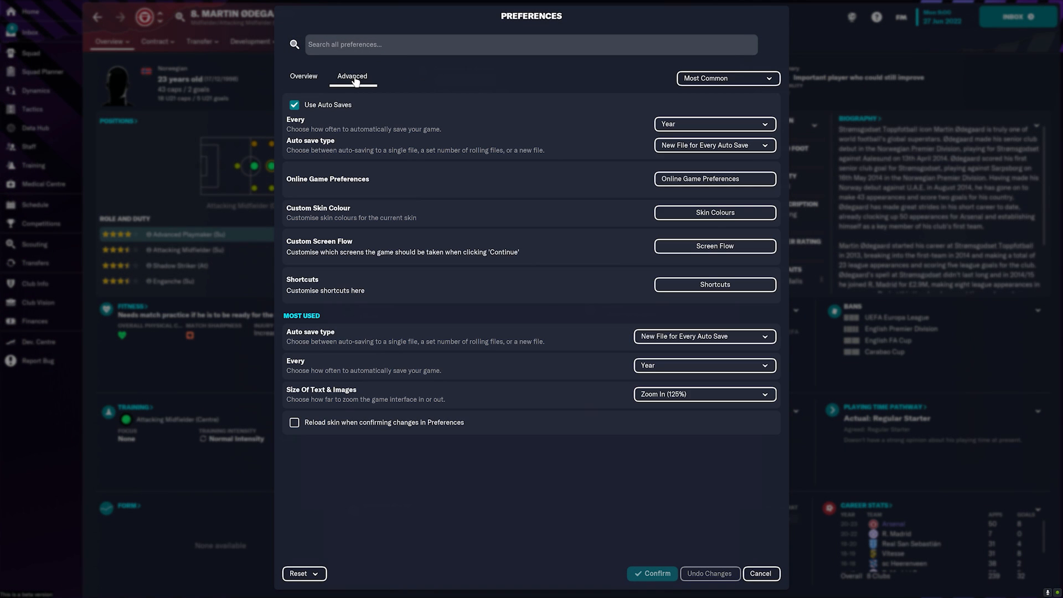
click(725, 78)
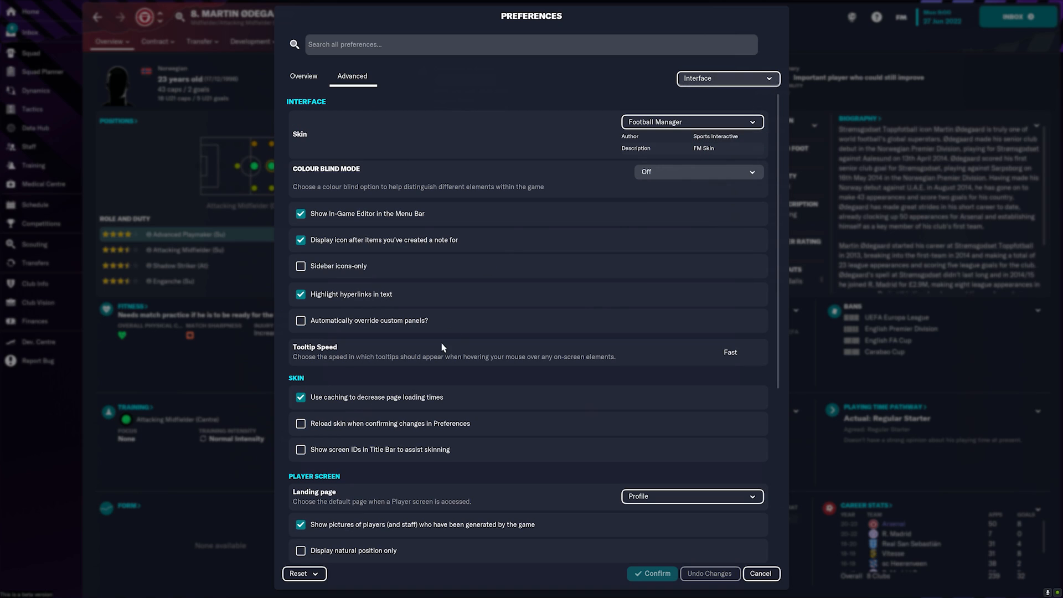
mouse_move(300, 423)
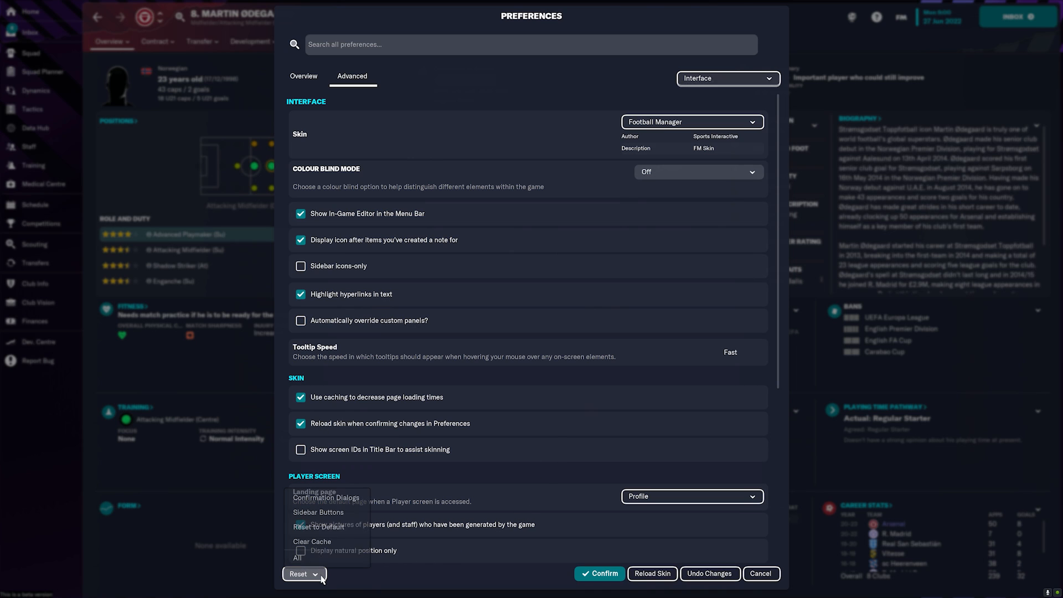
click(312, 541)
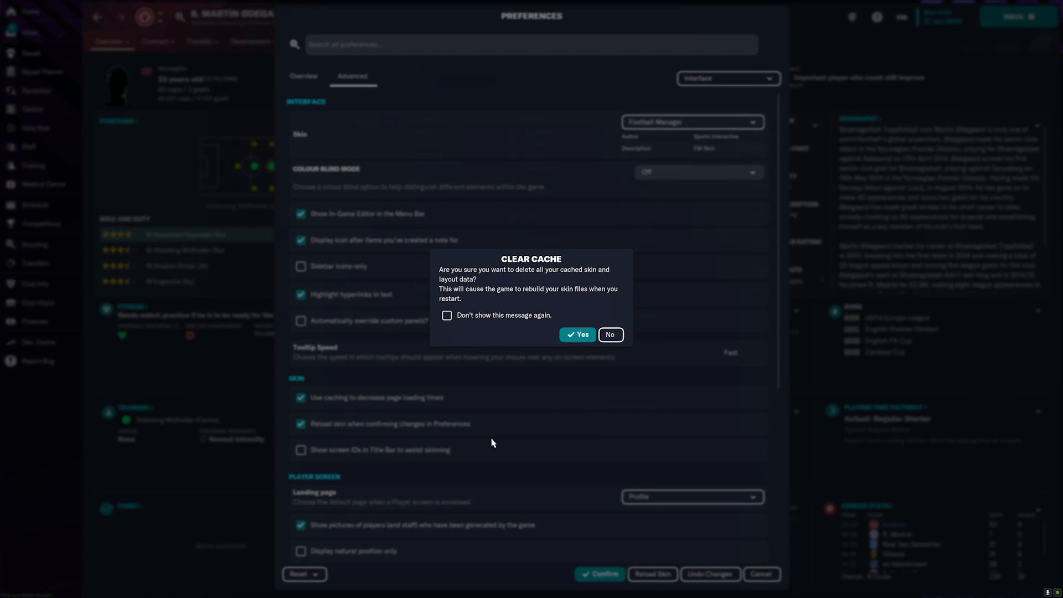
click(576, 334)
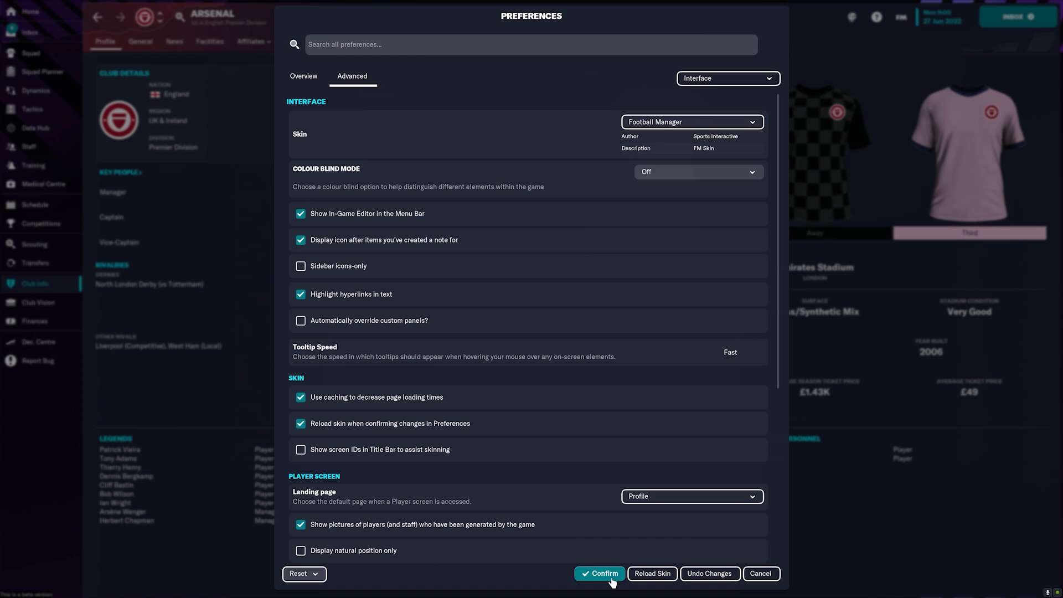
mouse_move(396, 434)
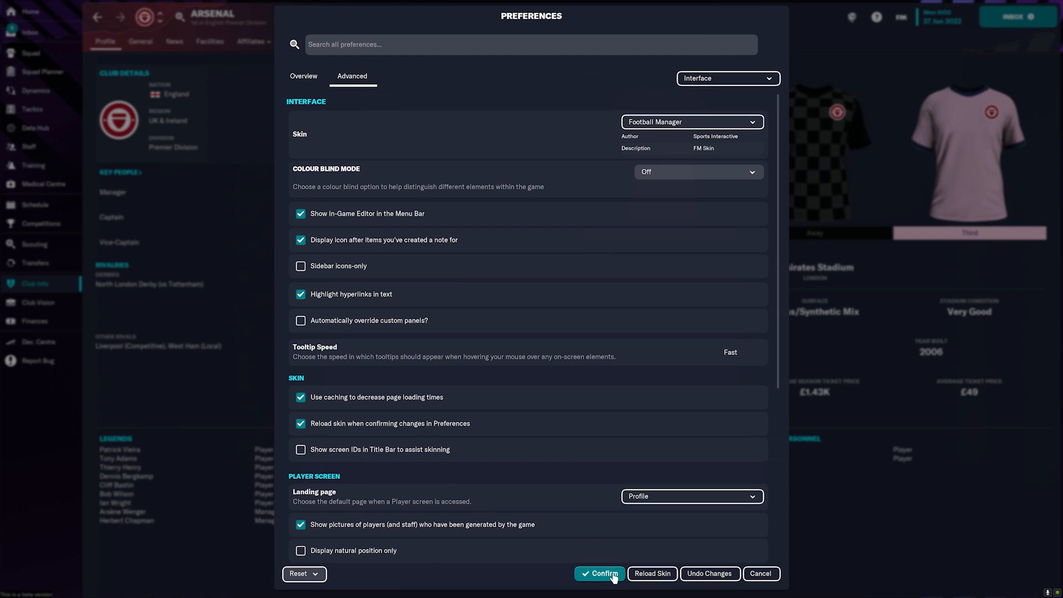
Confirm the Preferences changes so the skin reloads its image data
click(599, 573)
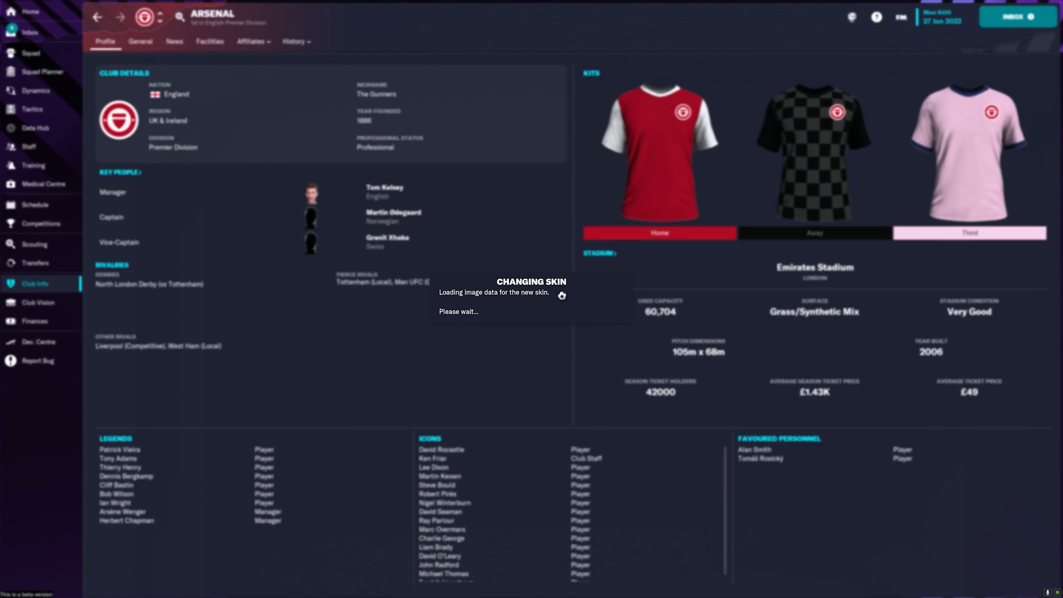